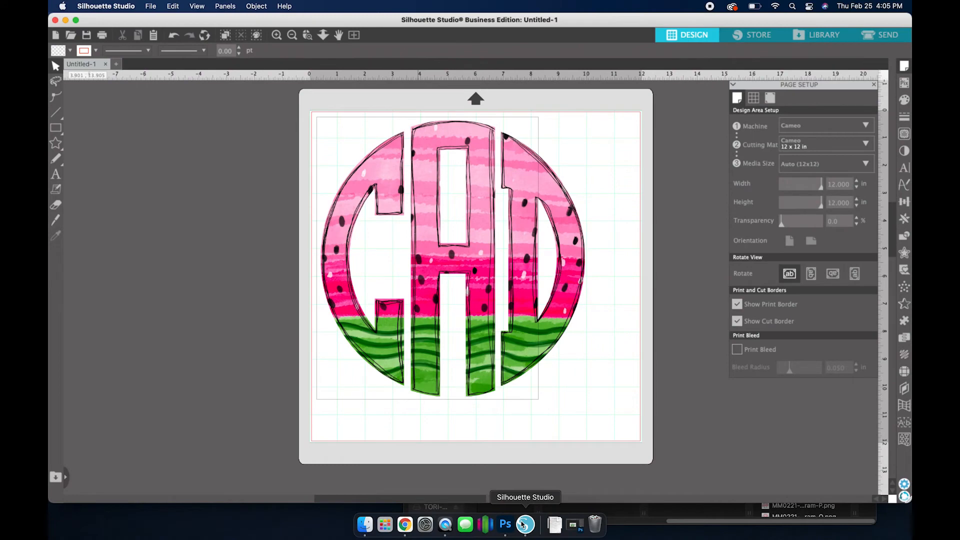
{"action": "mouse_move", "coordinate": [406, 525]}
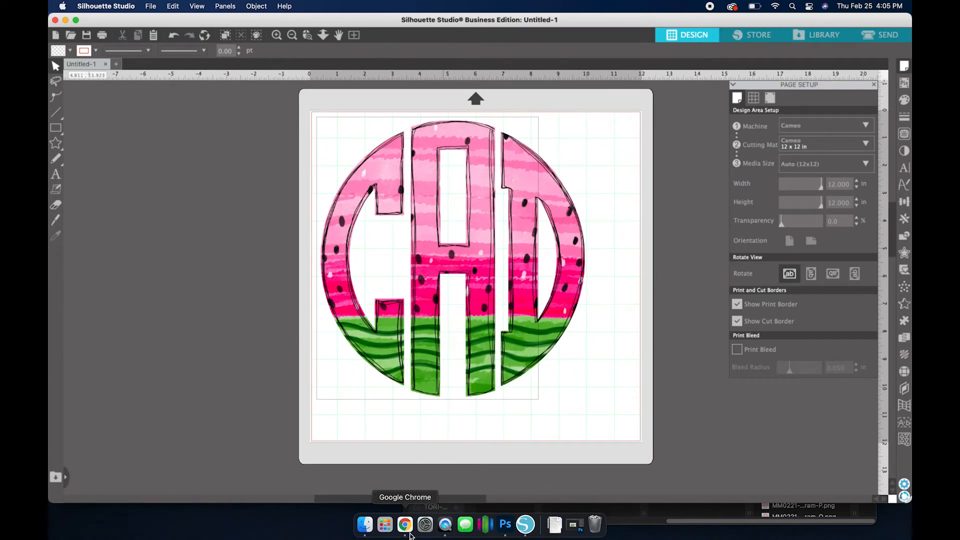
Find the Watermelon Monogram product in the online store and return to the design canvas
{"action": "left_click", "coordinate": [405, 525]}
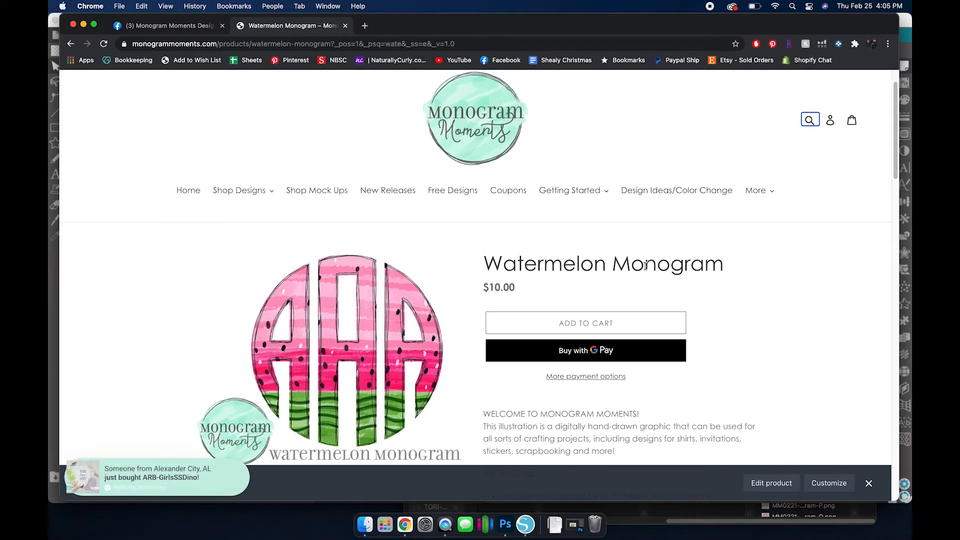
{"action": "left_click", "coordinate": [809, 119]}
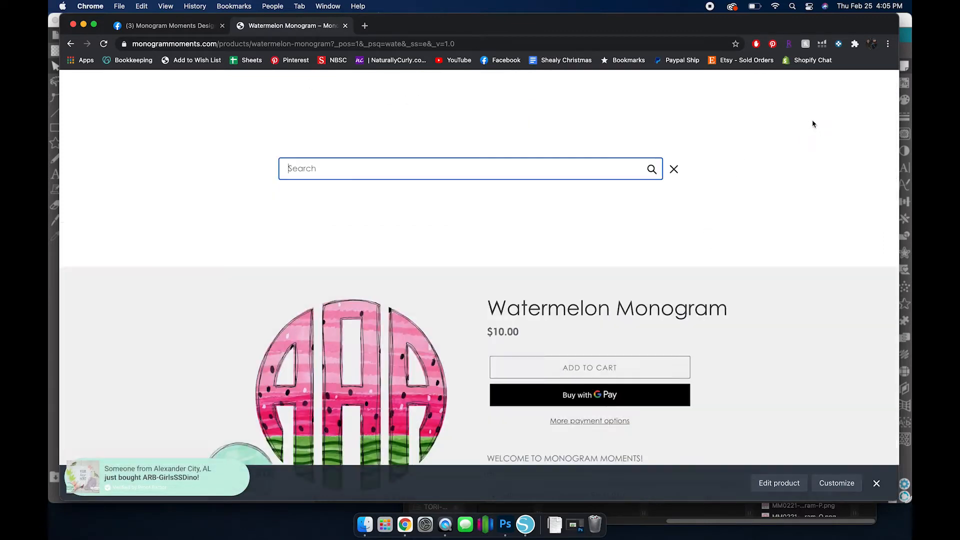
{"action": "type", "text": "wate"}
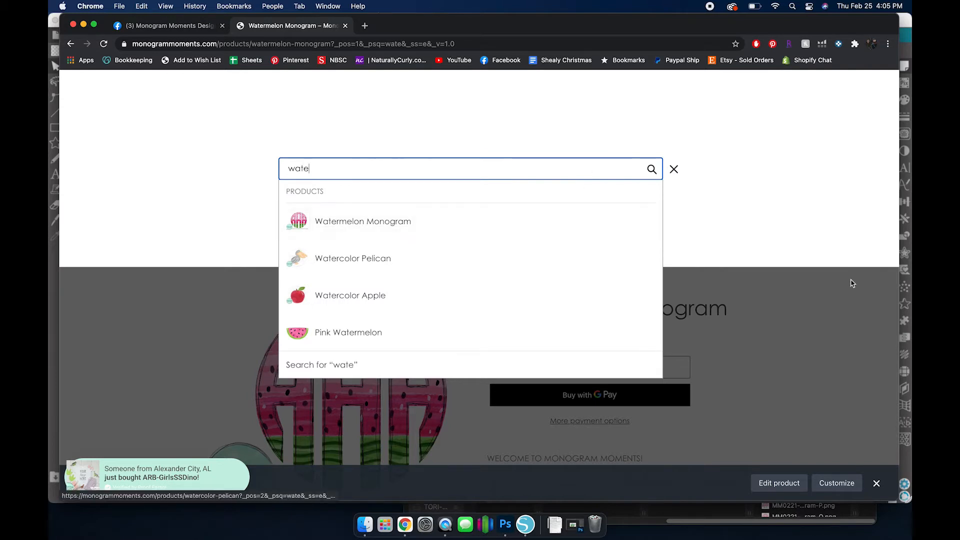
{"action": "left_click", "coordinate": [673, 169]}
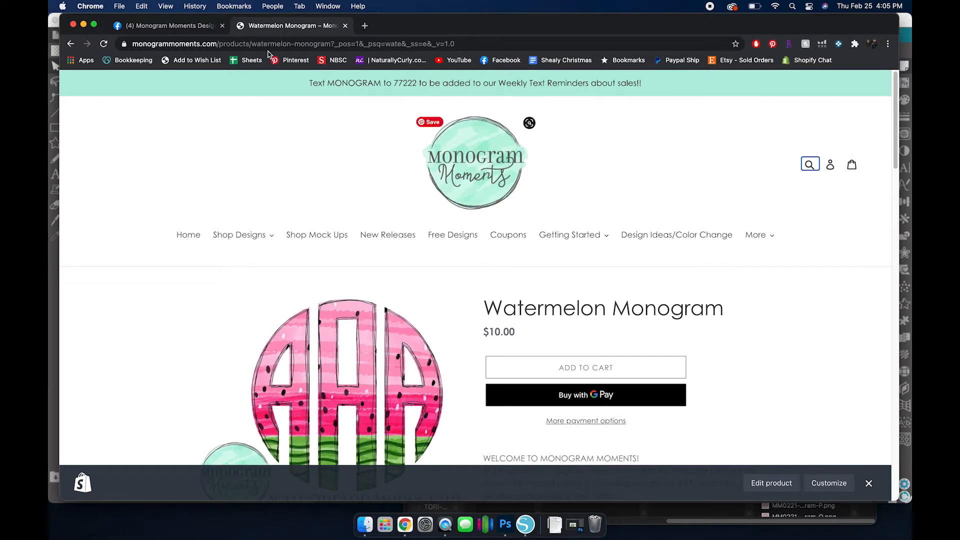
{"action": "left_click", "coordinate": [496, 525]}
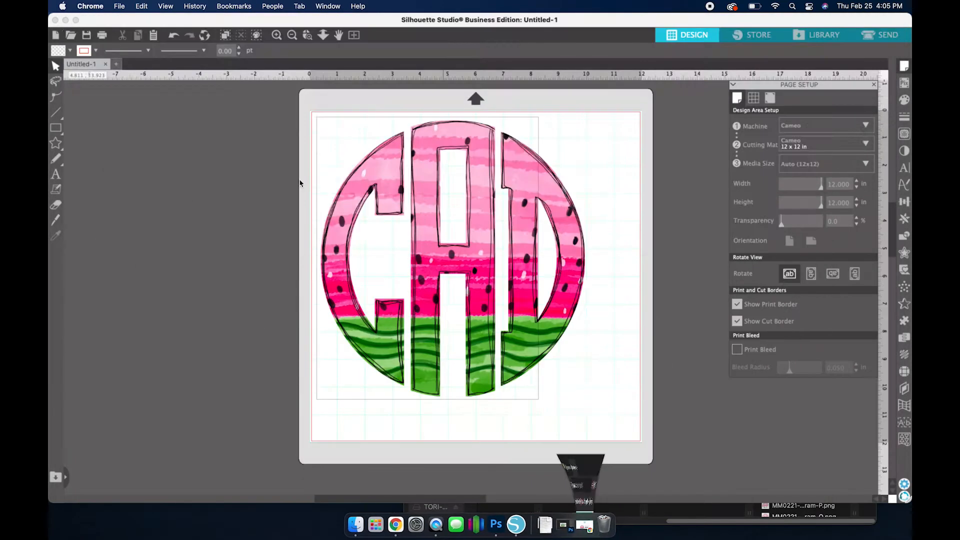
{"action": "left_click", "coordinate": [472, 251]}
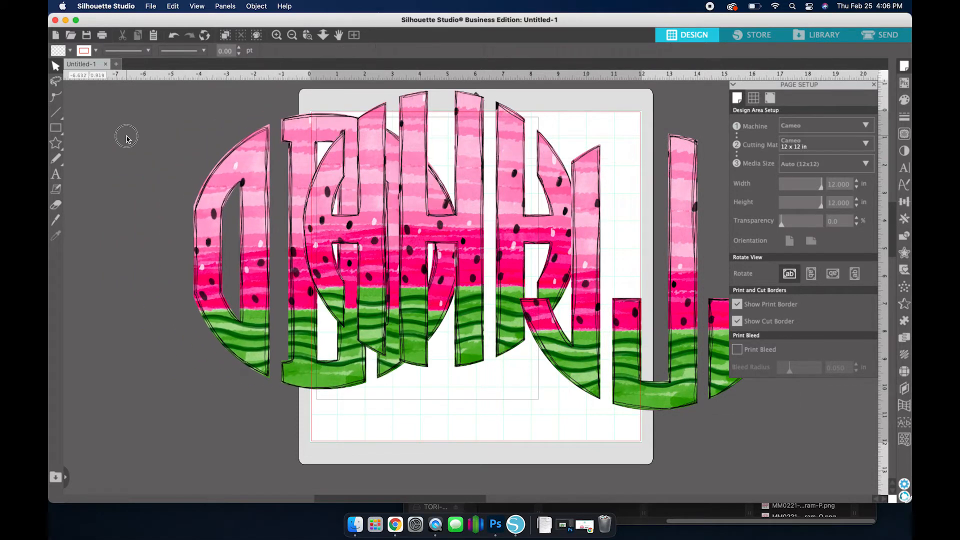
Select the spread-out letter pieces and assemble them into a circle monogram on the mat
{"action": "left_click", "coordinate": [244, 193]}
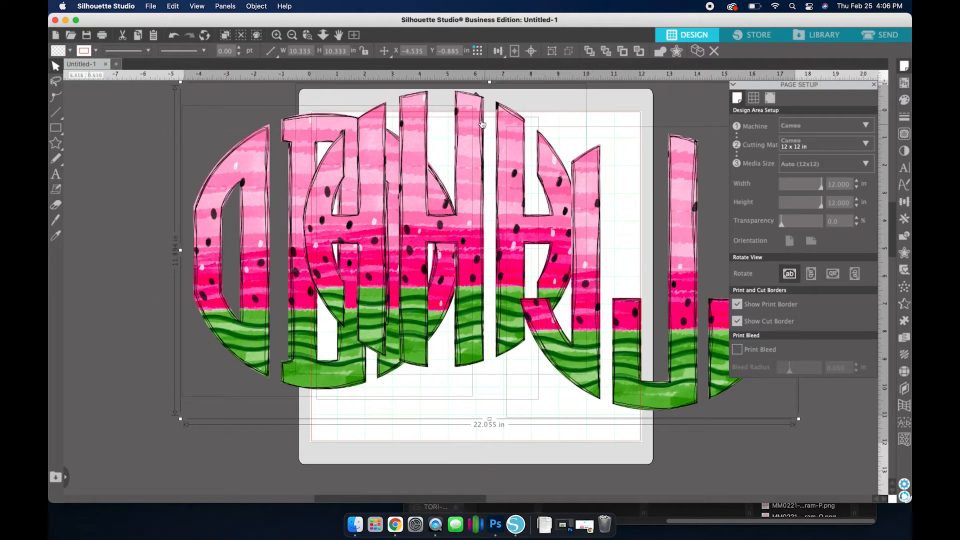
{"action": "left_click", "coordinate": [497, 51]}
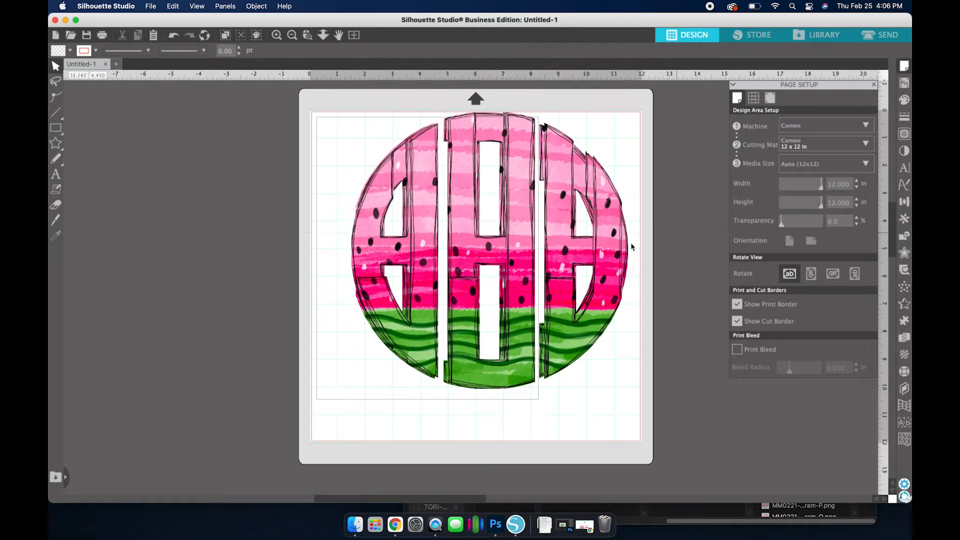
{"action": "left_click", "coordinate": [475, 254]}
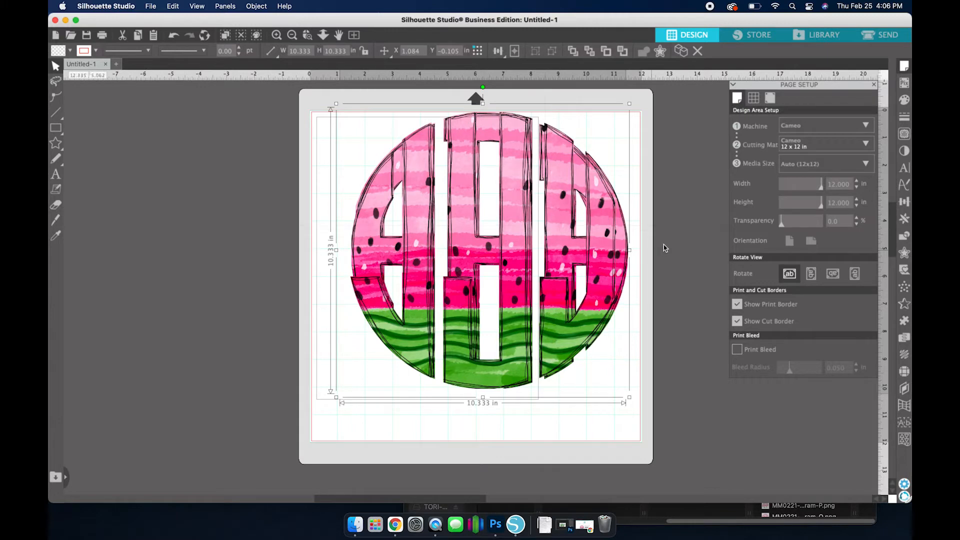
{"action": "left_click", "coordinate": [153, 222]}
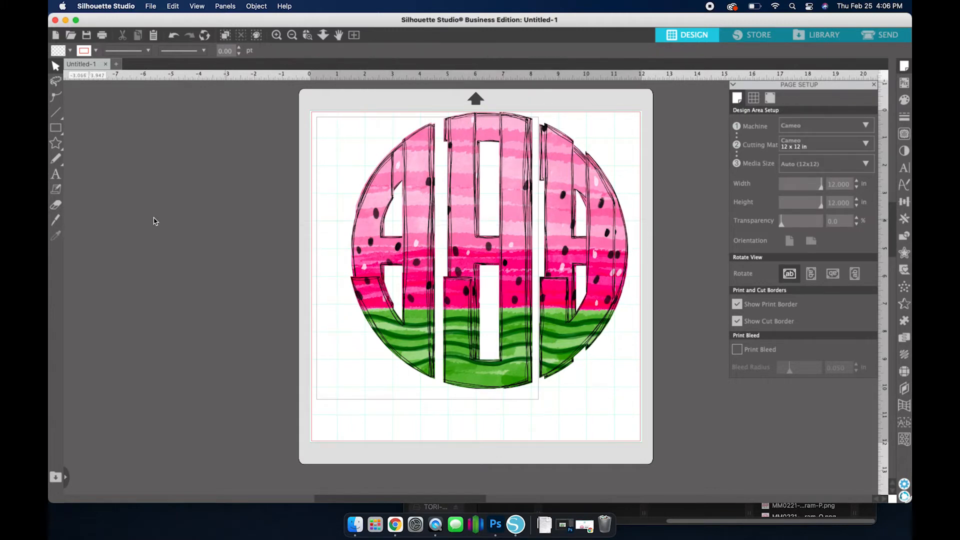
{"action": "mouse_move", "coordinate": [55, 220]}
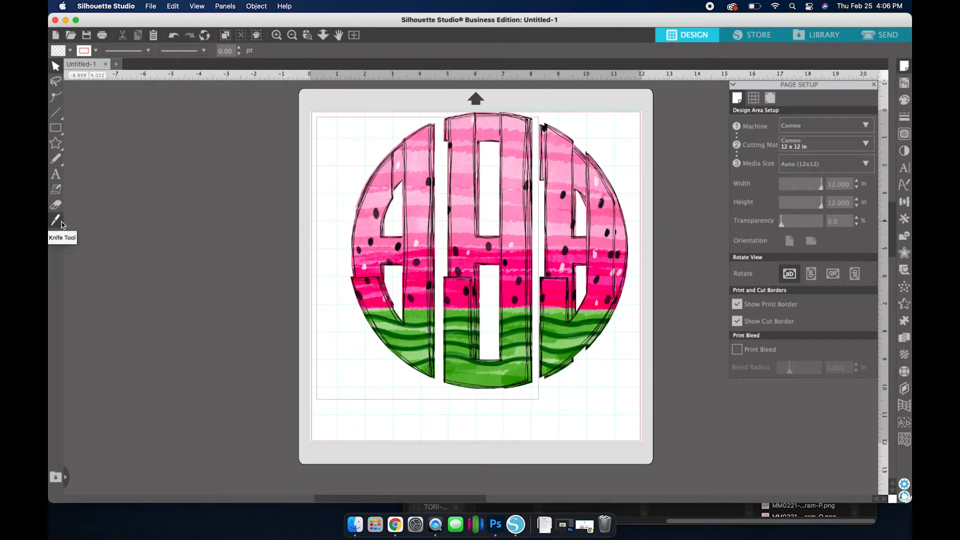
{"action": "mouse_move", "coordinate": [296, 137]}
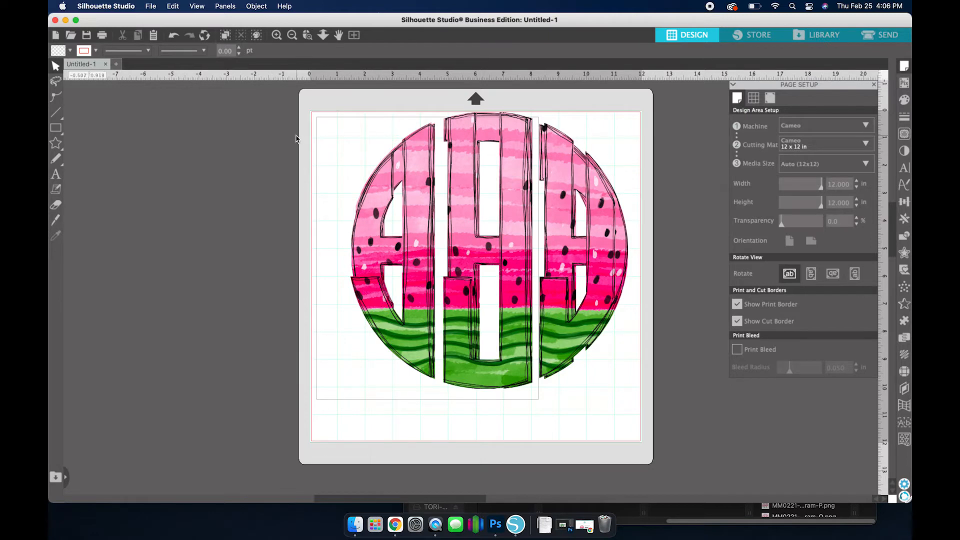
Select the whole monogram and bring up the Knife tool's cut line styles
{"action": "left_click", "coordinate": [475, 254]}
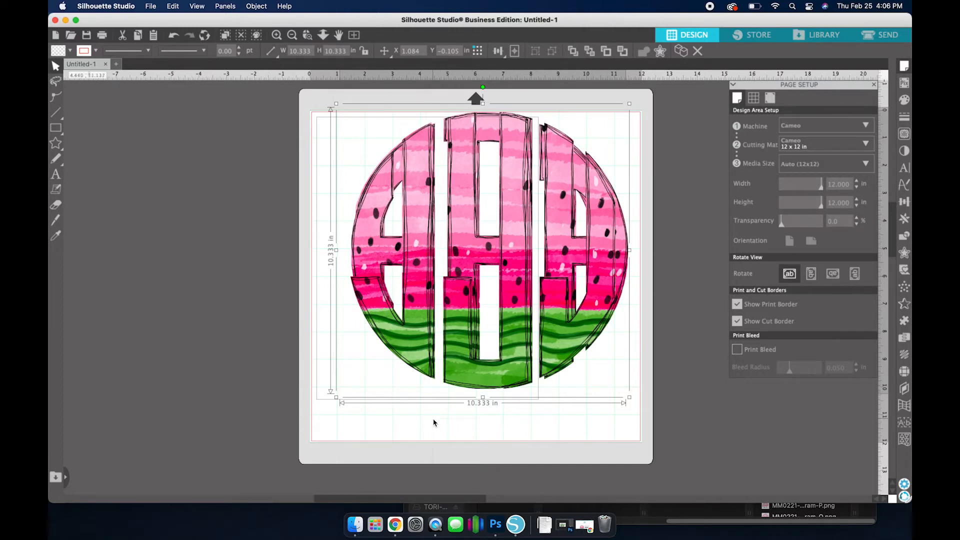
{"action": "mouse_move", "coordinate": [438, 92]}
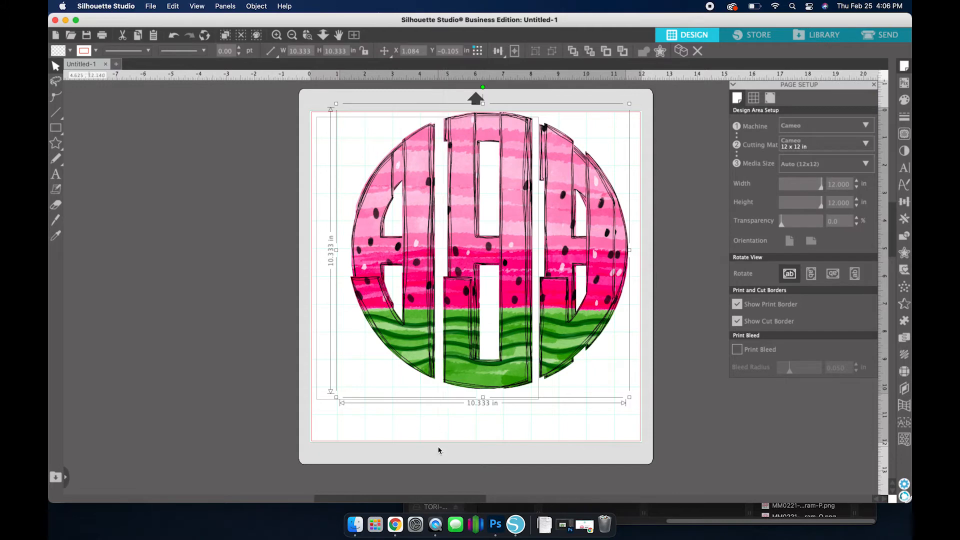
{"action": "mouse_move", "coordinate": [441, 418]}
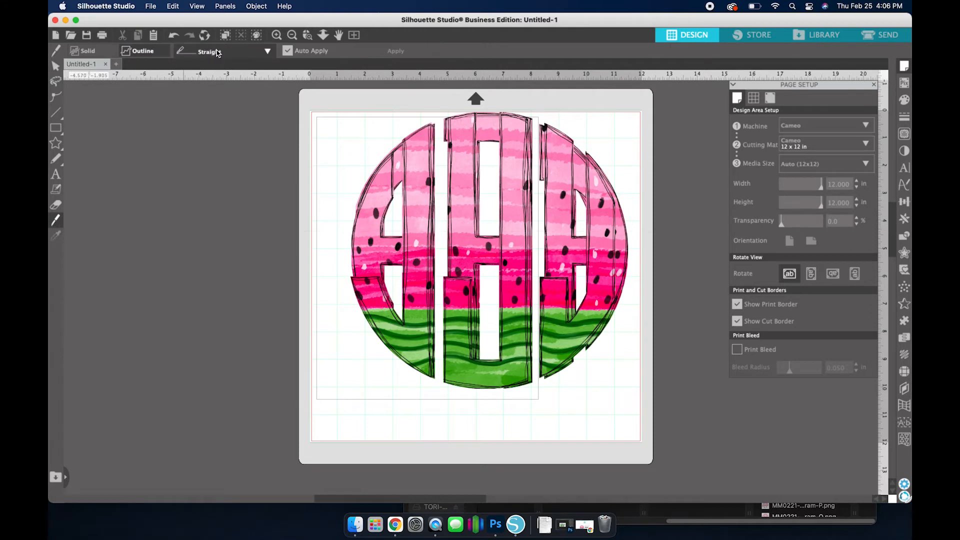
{"action": "left_click", "coordinate": [266, 51]}
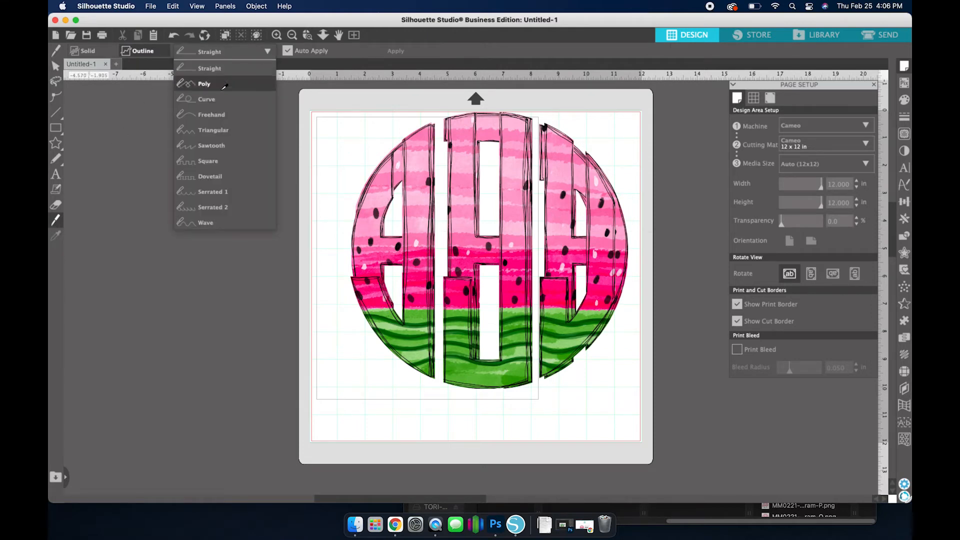
{"action": "mouse_move", "coordinate": [211, 114]}
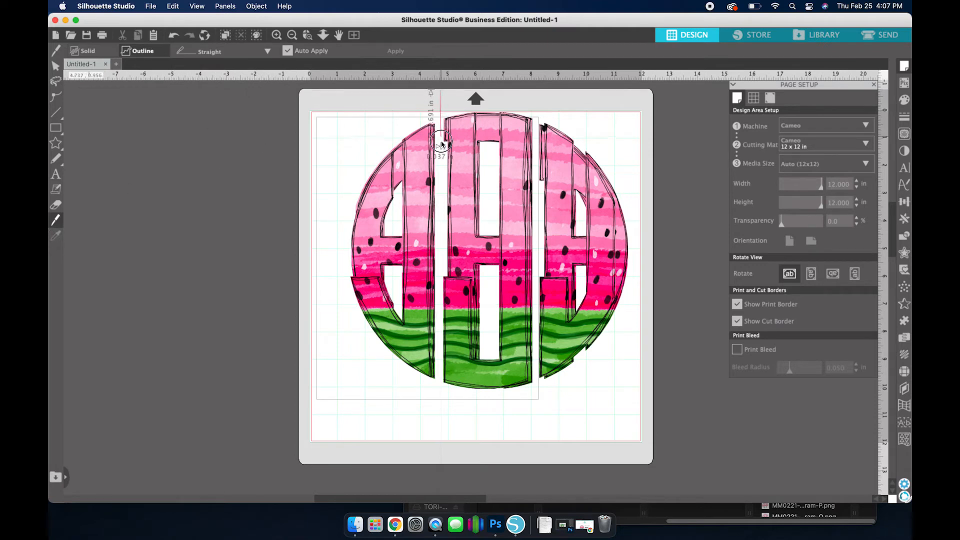
Slice vertically along the middle letter's left edge and pull the J and D pieces apart
{"action": "left_click_drag", "start_coordinate": [441, 144], "coordinate": [435, 413]}
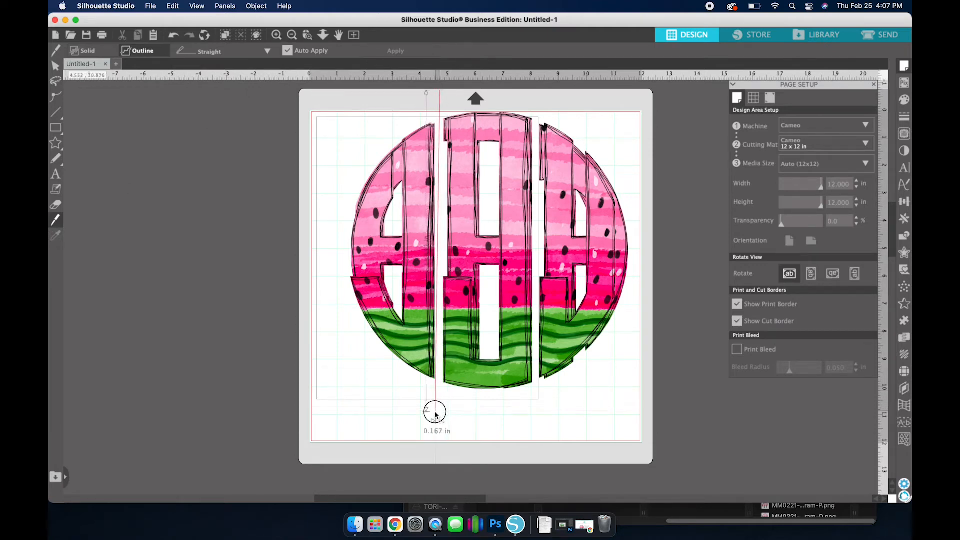
{"action": "left_click_drag", "start_coordinate": [435, 413], "coordinate": [440, 416]}
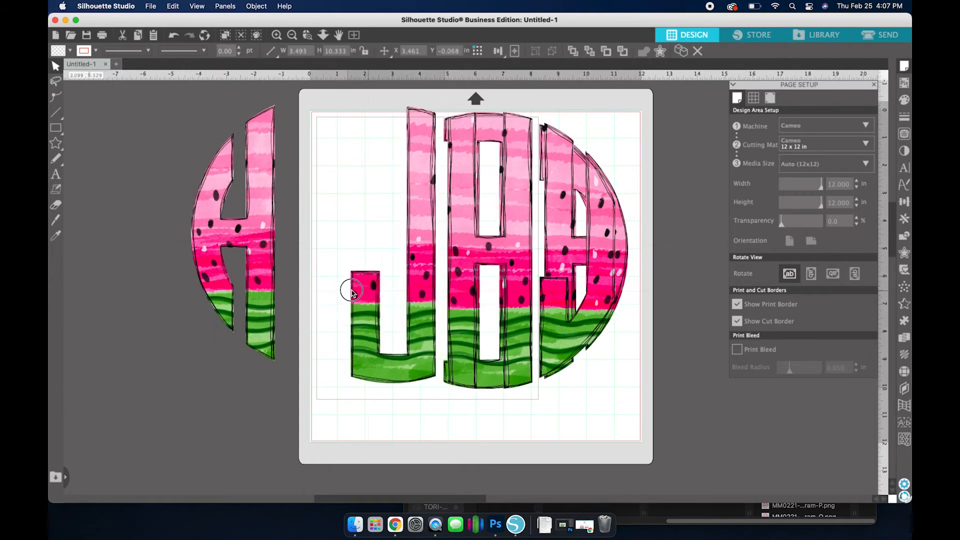
{"action": "left_click_drag", "start_coordinate": [352, 291], "coordinate": [468, 269]}
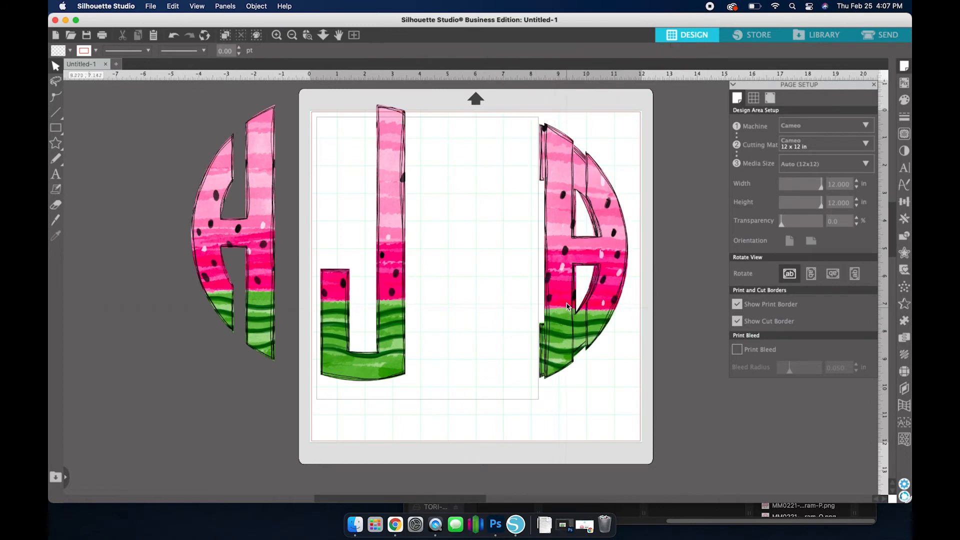
{"action": "left_click", "coordinate": [484, 245]}
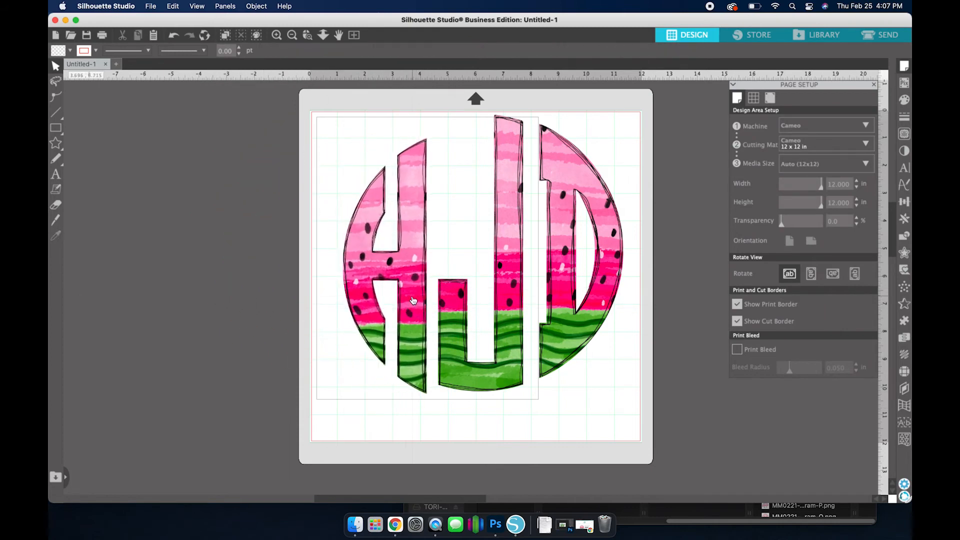
{"action": "mouse_move", "coordinate": [313, 129]}
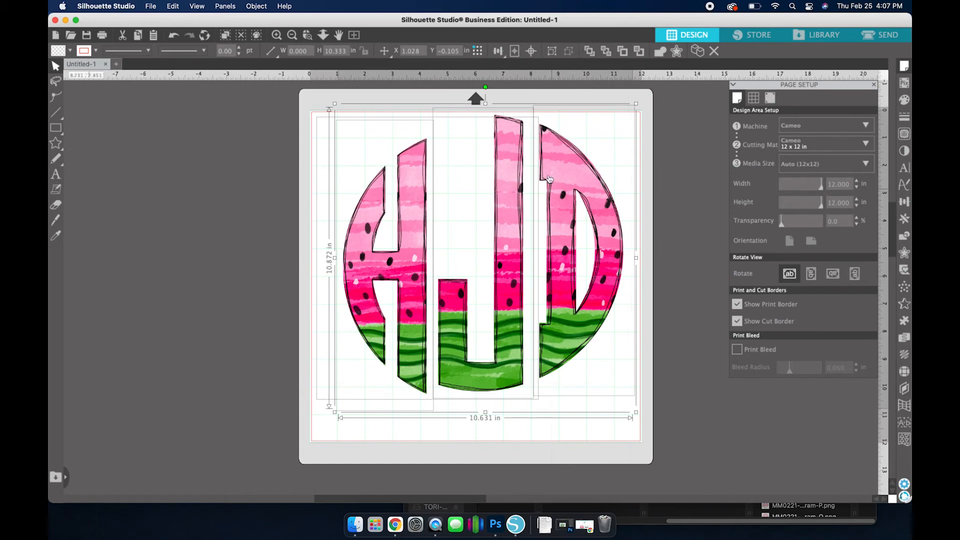
Top-align the H, J and D slices and shift the D leftward against the J
{"action": "left_click", "coordinate": [498, 51]}
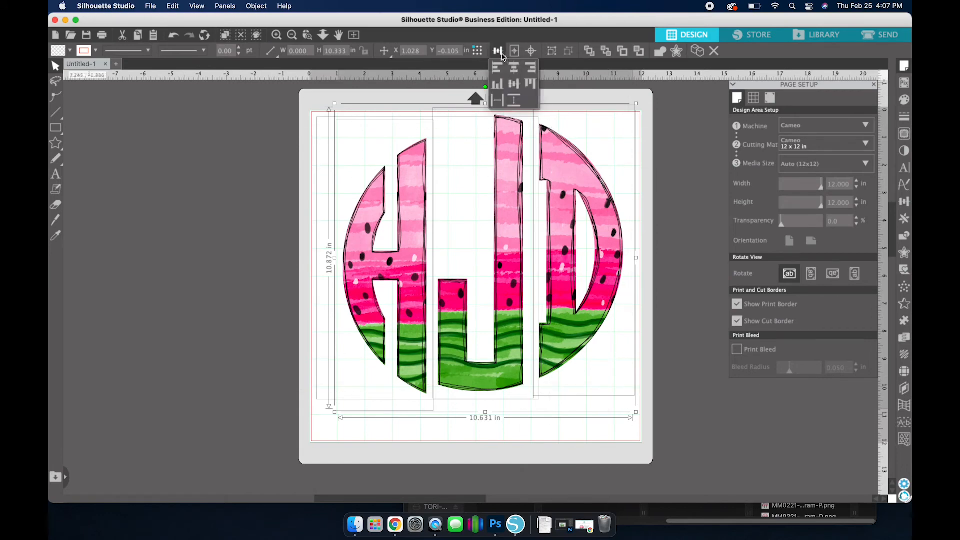
{"action": "mouse_move", "coordinate": [513, 84]}
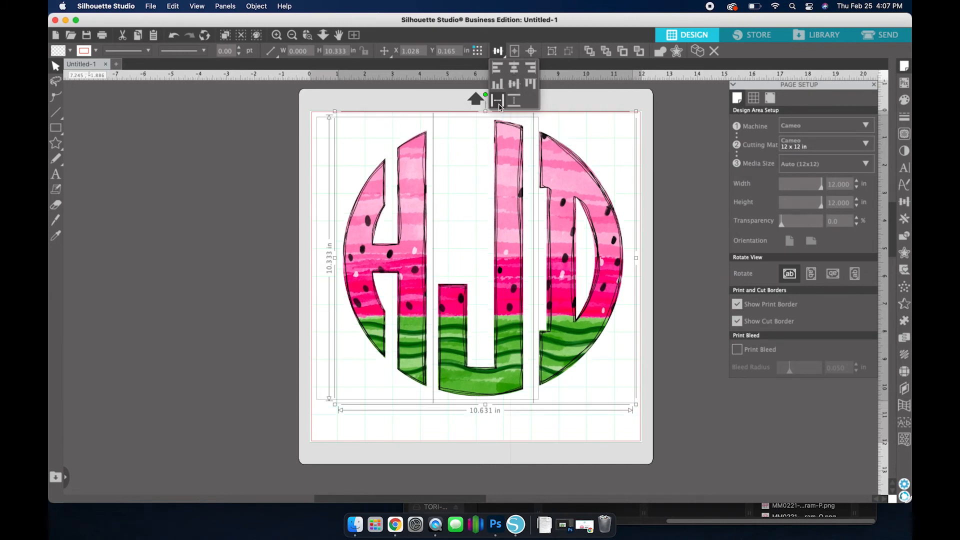
{"action": "mouse_move", "coordinate": [498, 100]}
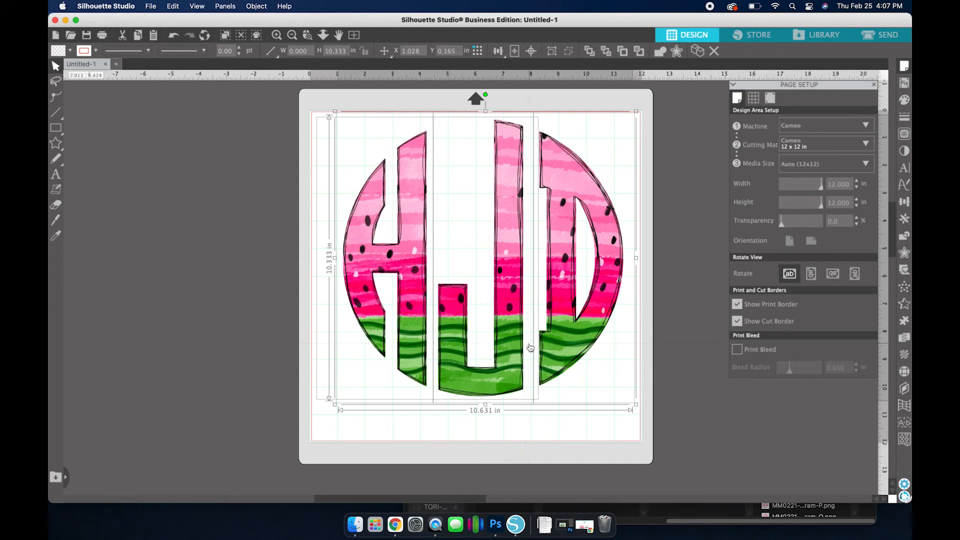
{"action": "left_click", "coordinate": [499, 51]}
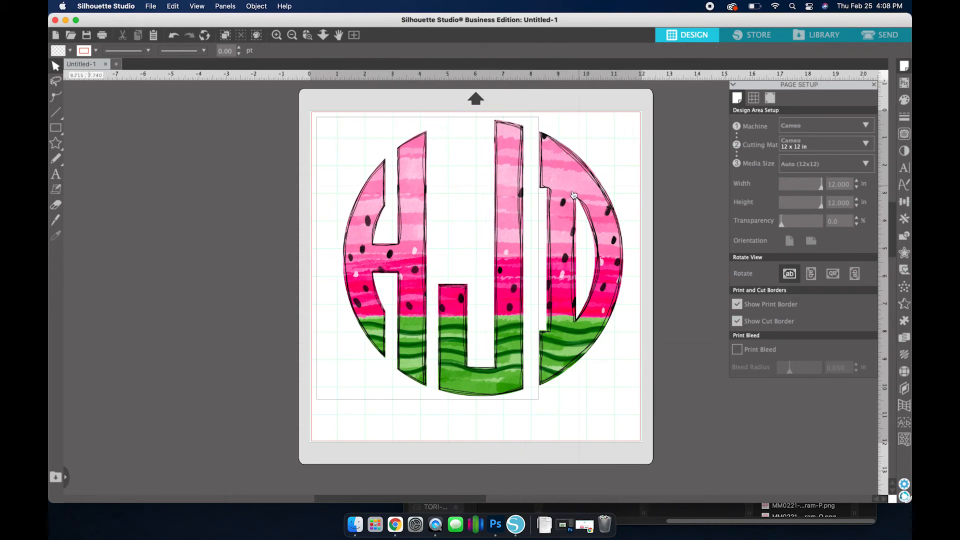
{"action": "mouse_move", "coordinate": [563, 189]}
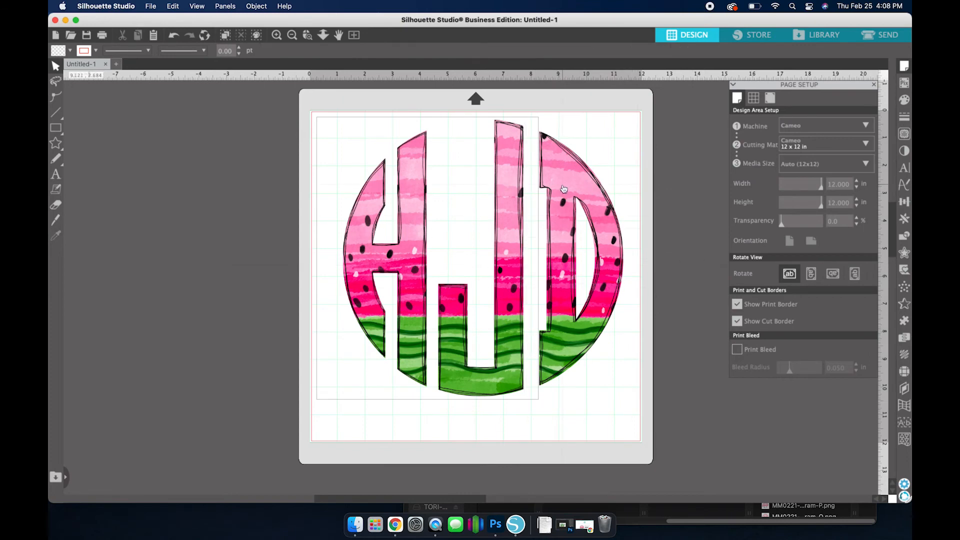
{"action": "left_click", "coordinate": [563, 189]}
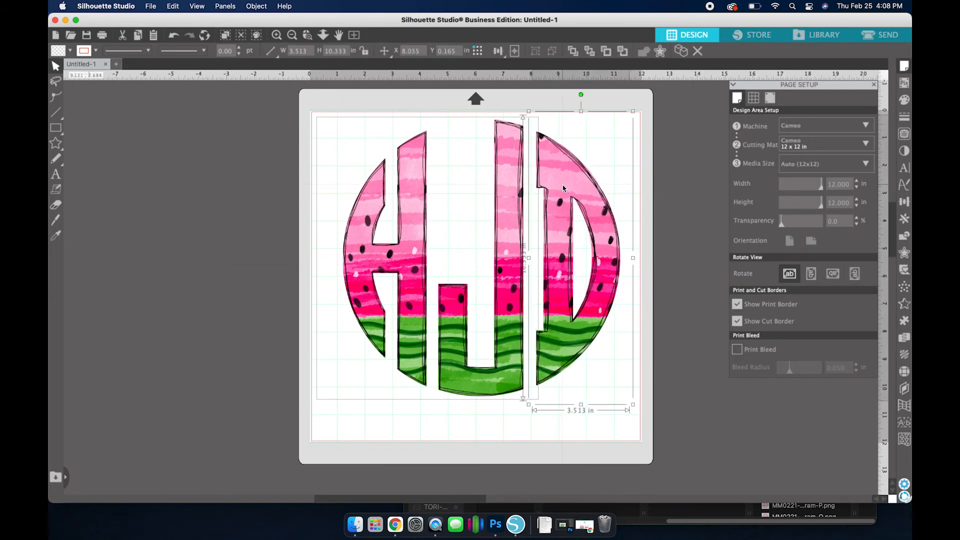
{"action": "left_click_drag", "start_coordinate": [569, 257], "coordinate": [436, 257]}
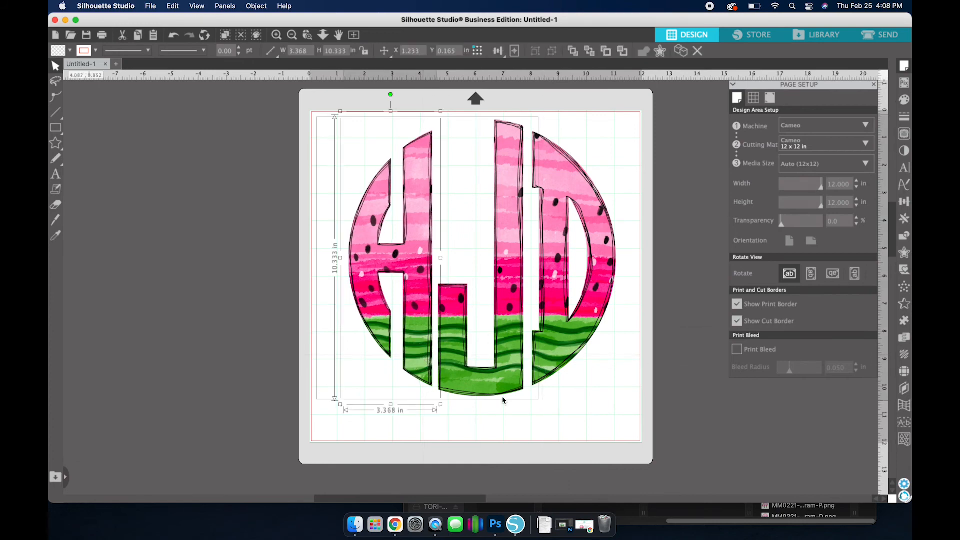
Group the three letter pieces into one monogram and move it back onto the mat
{"action": "left_click", "coordinate": [545, 368]}
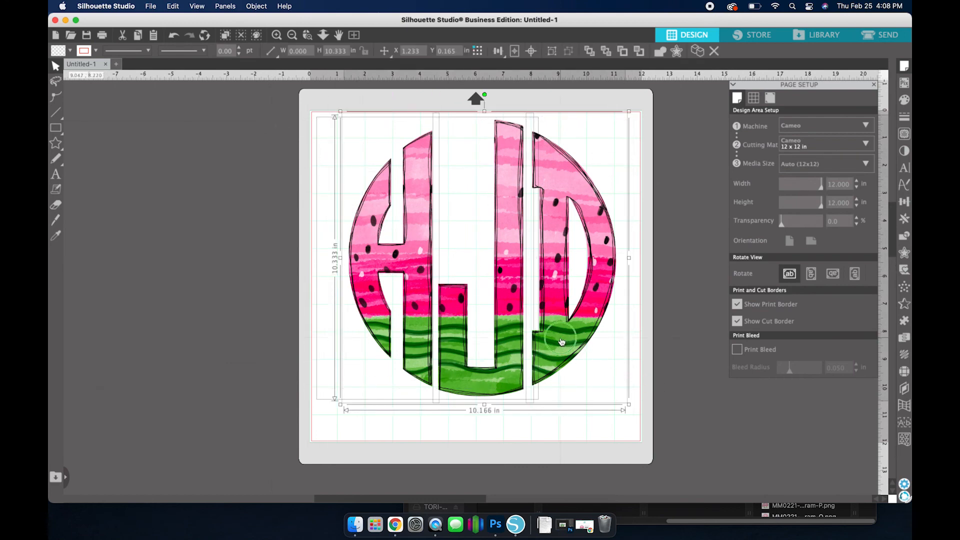
{"action": "right_click", "coordinate": [562, 342]}
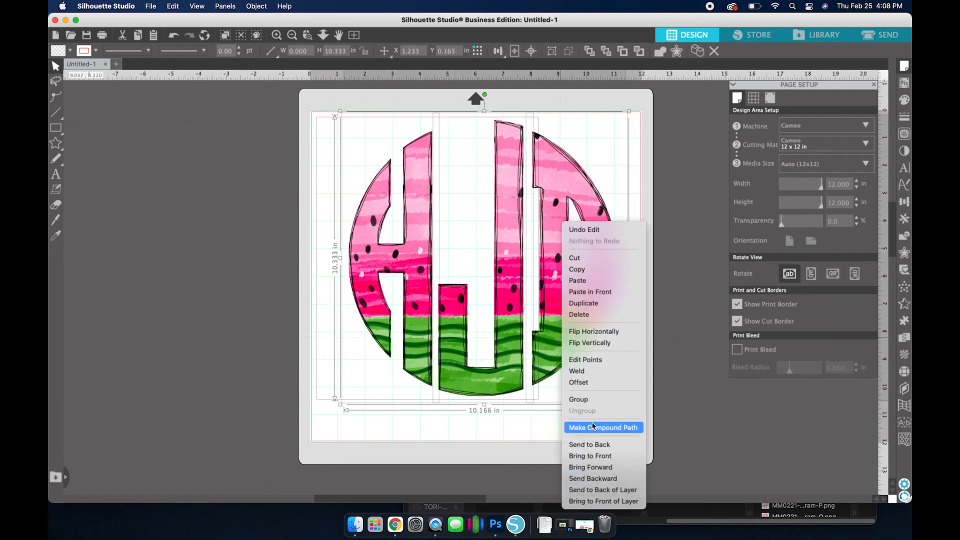
{"action": "left_click", "coordinate": [603, 428]}
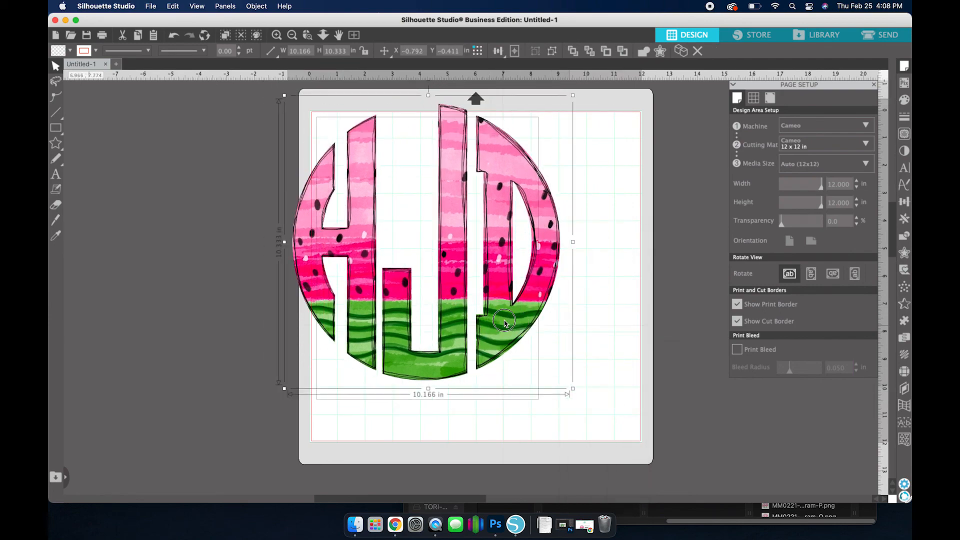
{"action": "left_click_drag", "start_coordinate": [505, 323], "coordinate": [528, 341]}
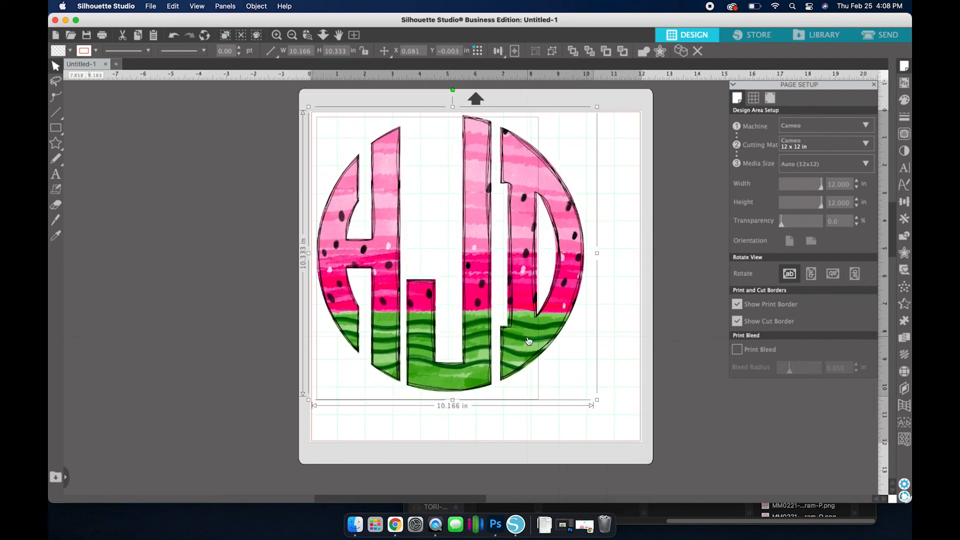